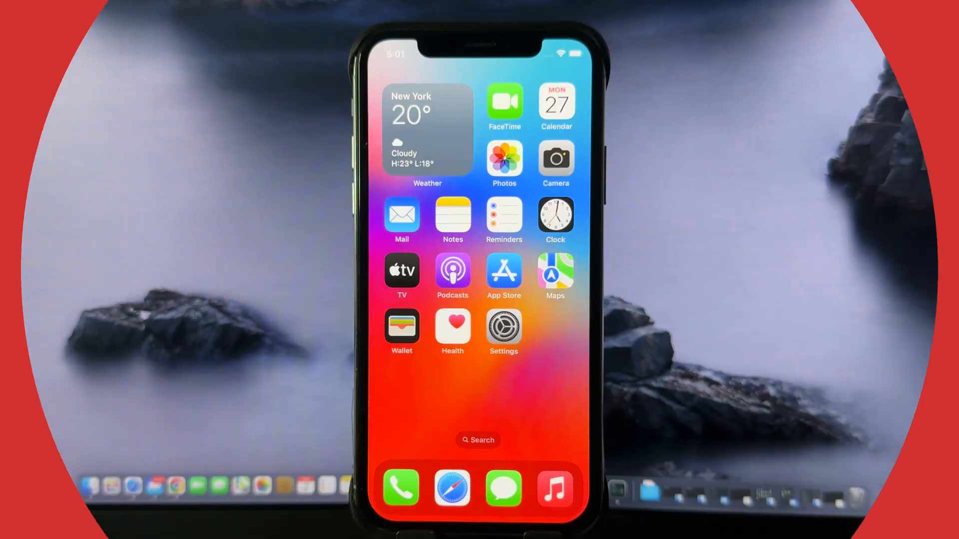
# Step: Check the installed iOS version under Settings > General > About: iOS 17.5.1 (21F90)
pyautogui.hscroll(-3)
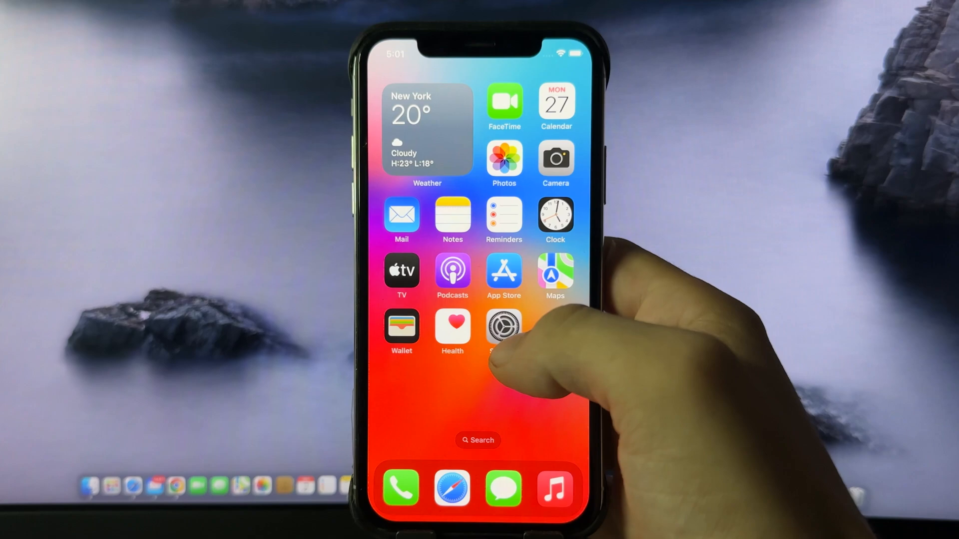
pyautogui.click(504, 327)
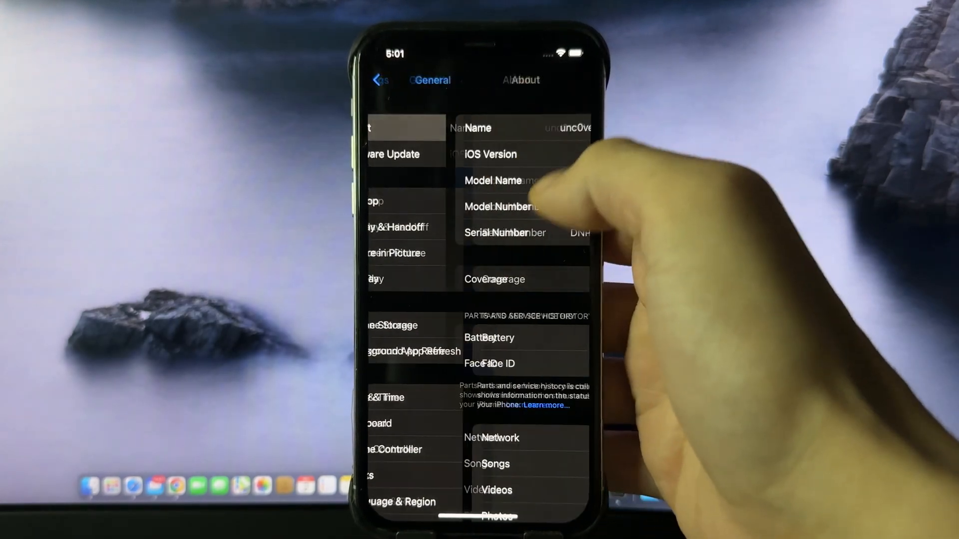
pyautogui.click(490, 154)
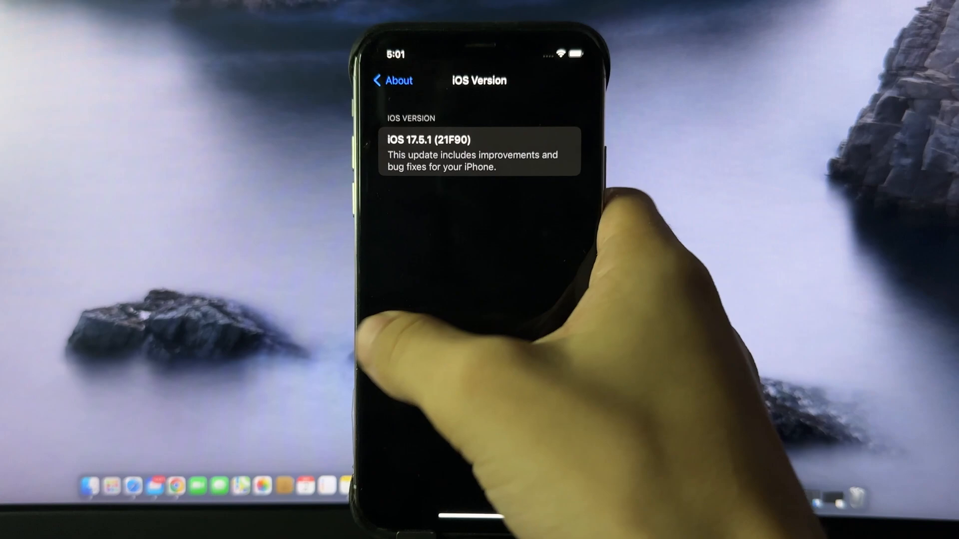
# Step: Visit unc0ver.vip in Safari and request the jailbreak download
pyautogui.click(391, 80)
pyautogui.write('unc0ver.')
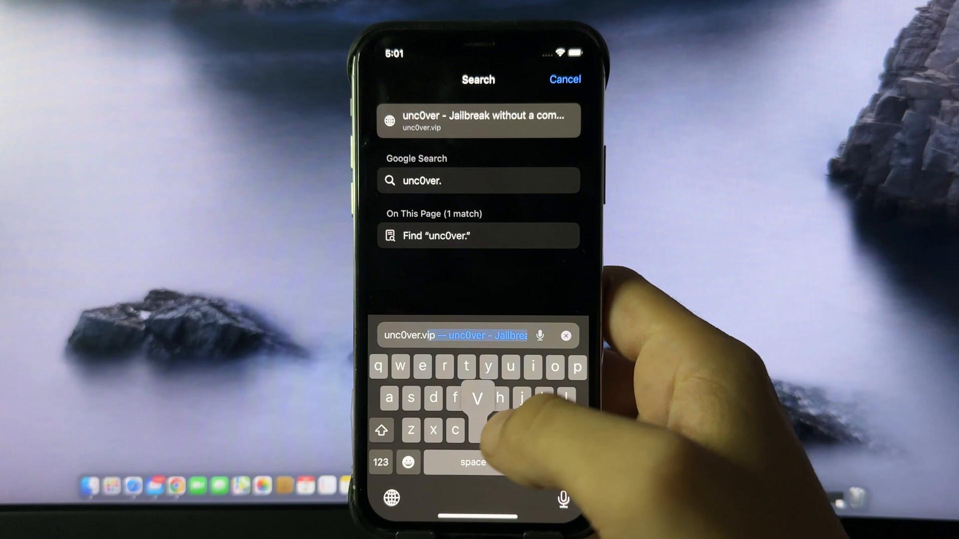
pyautogui.click(477, 120)
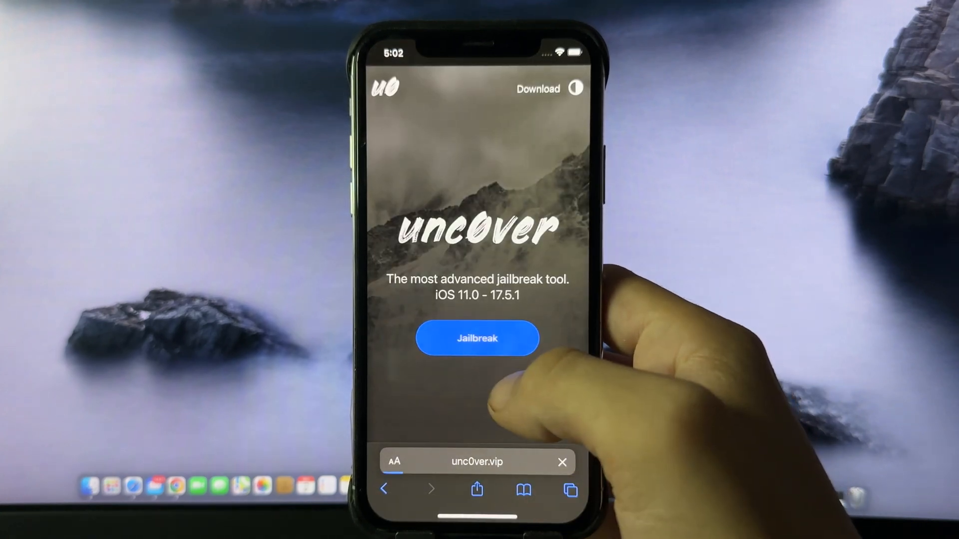
pyautogui.click(477, 338)
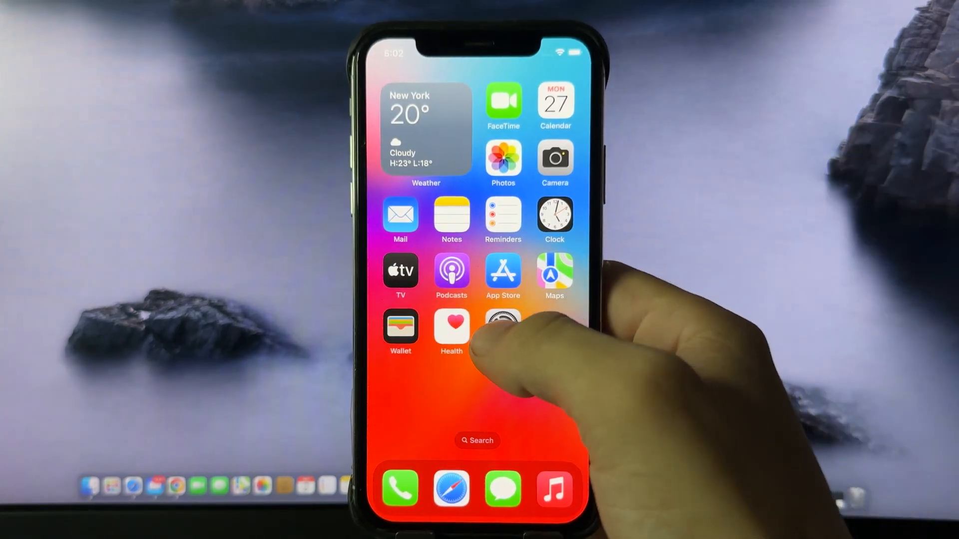
# Step: Install the downloaded unc0ver profile from Settings, confirming Install and finishing with Done
pyautogui.click(502, 326)
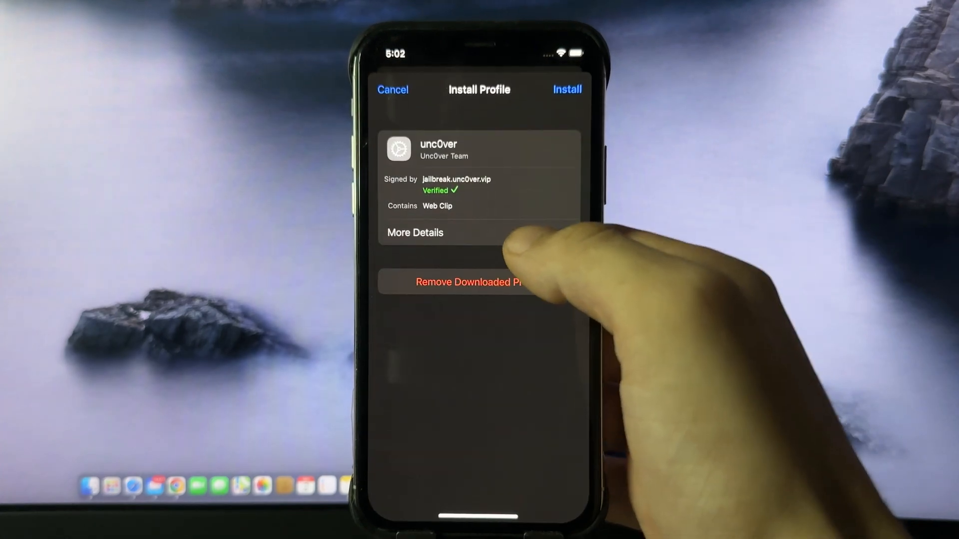
pyautogui.click(566, 89)
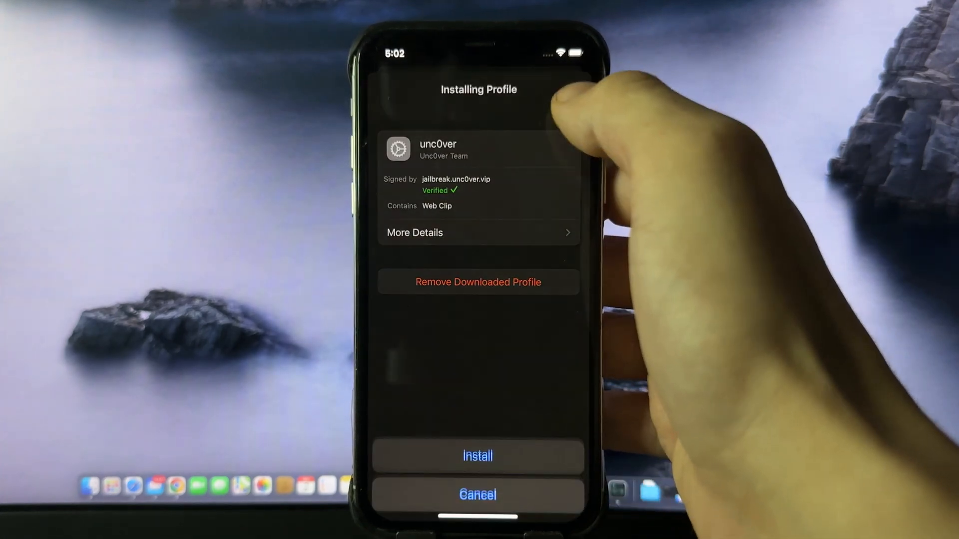
pyautogui.click(477, 455)
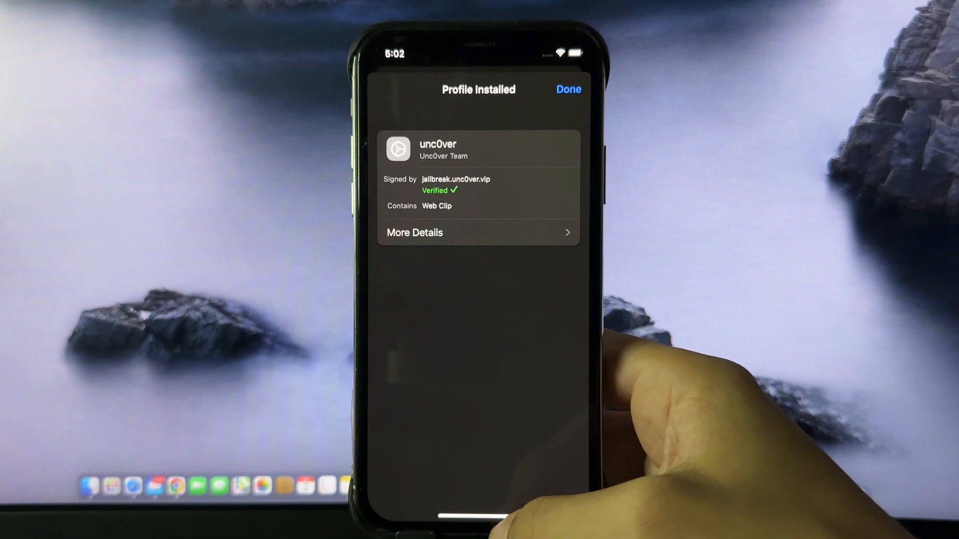
pyautogui.click(566, 89)
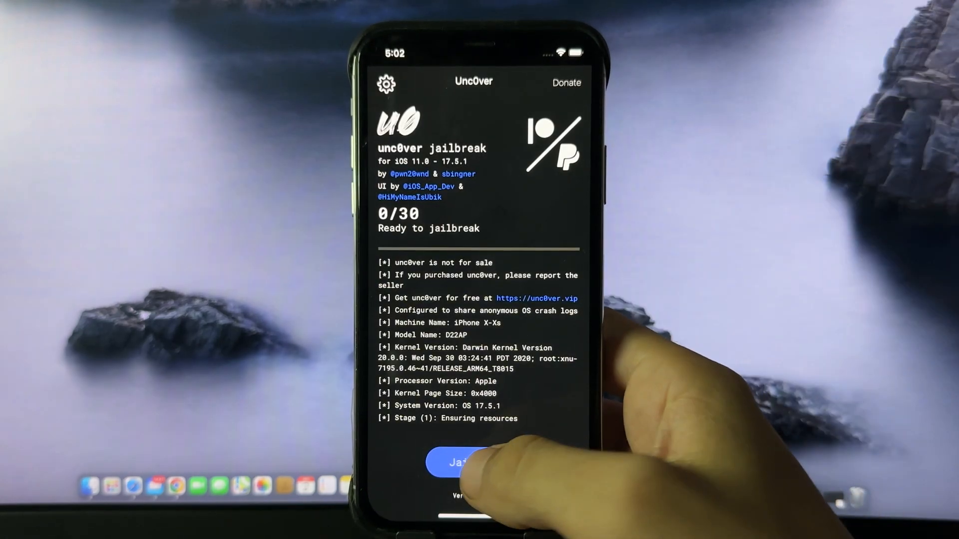
# Step: Start the unc0ver jailbreak and dismiss the 29/30 nearly-finished alert with Continue
pyautogui.click(477, 462)
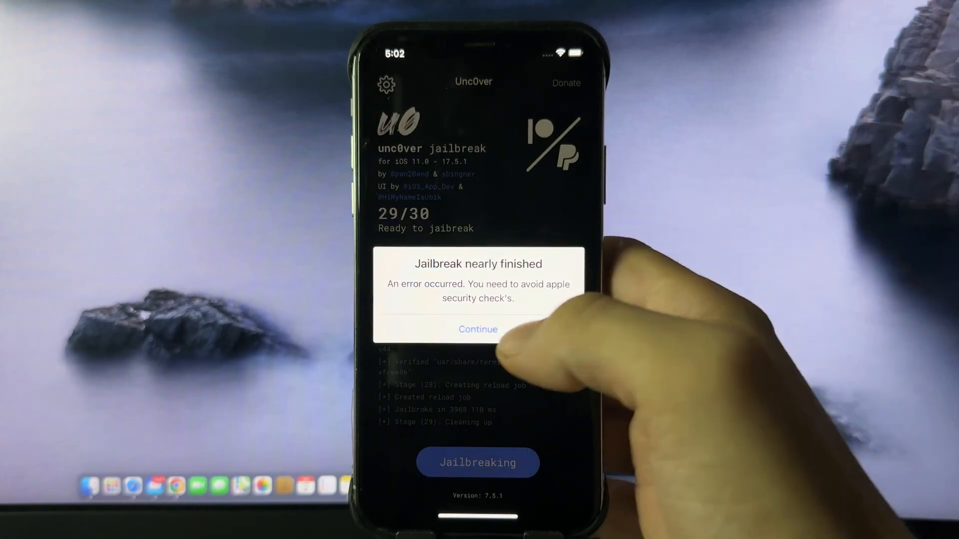
pyautogui.click(477, 329)
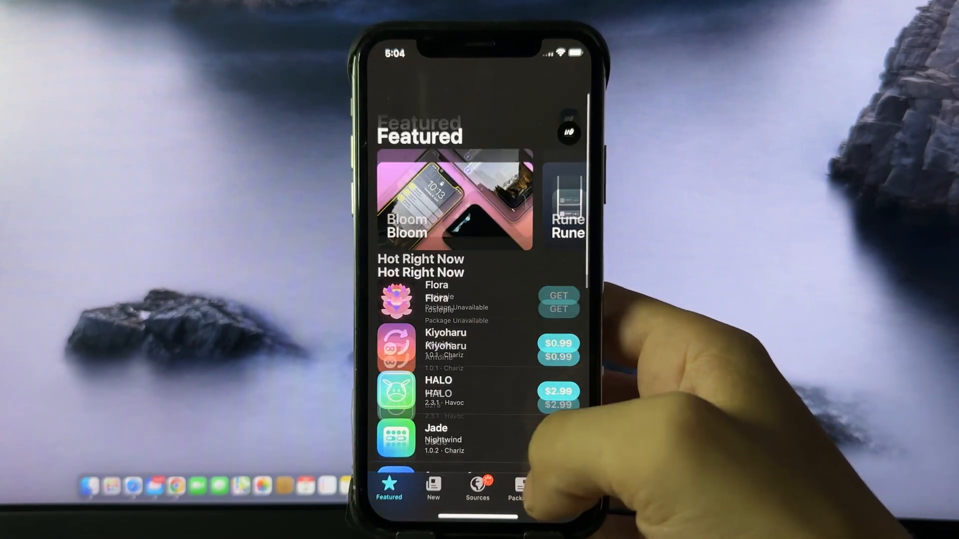
# Step: Browse new Sileo packages, search 'Amb', and open Costo Tech's Amber theme
pyautogui.click(432, 489)
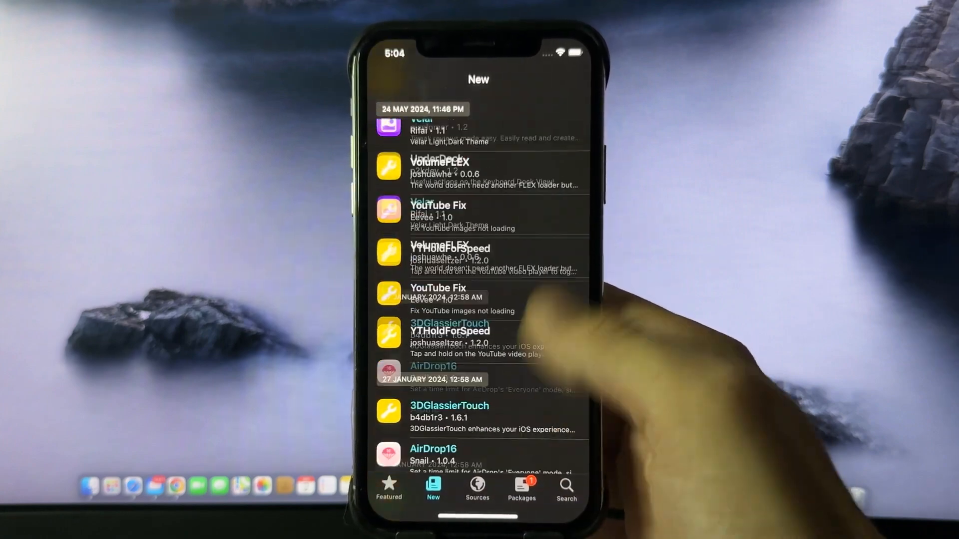
pyautogui.click(565, 490)
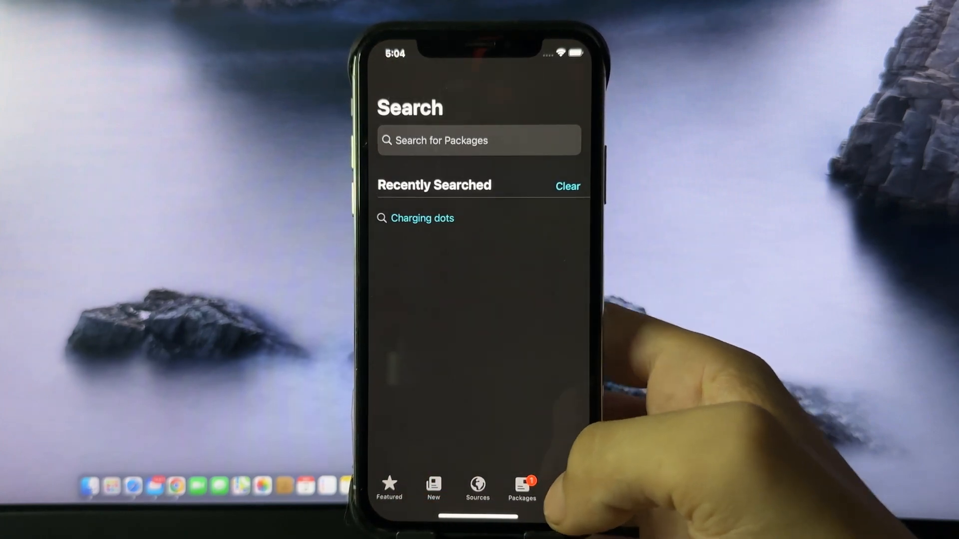
pyautogui.click(479, 139)
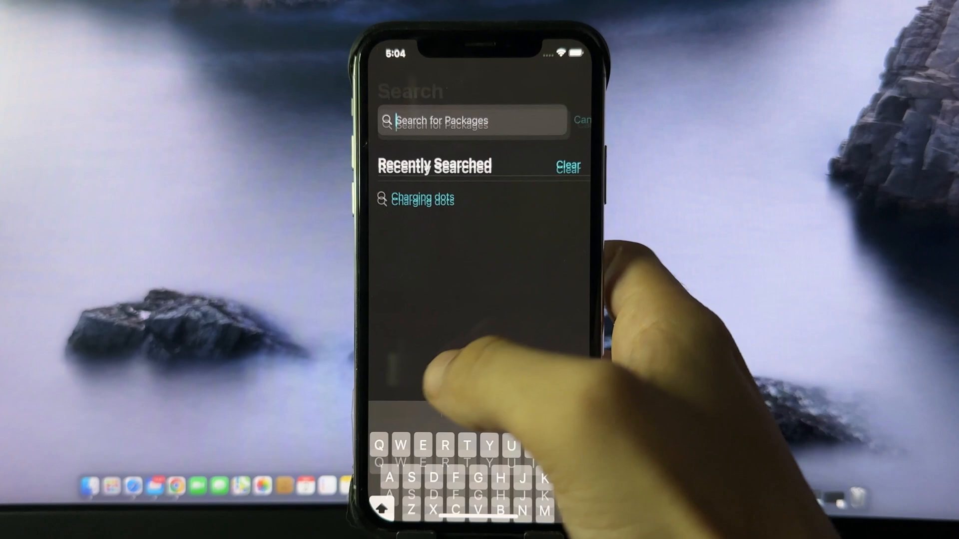
pyautogui.write('Amb')
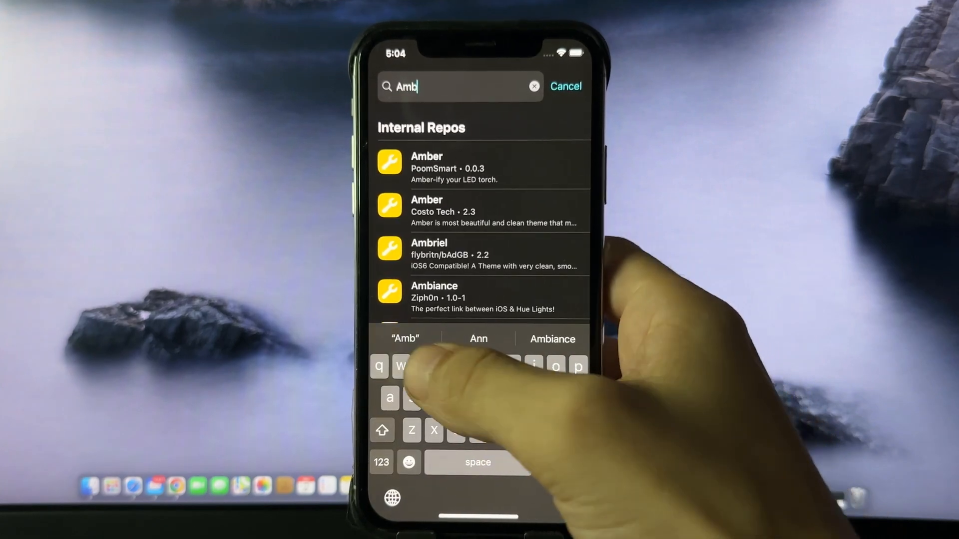
pyautogui.click(426, 211)
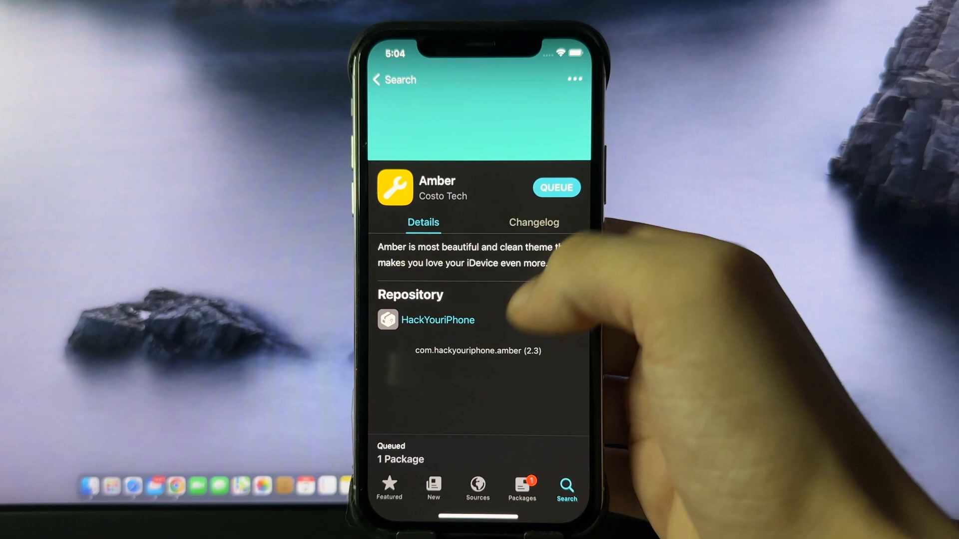
pyautogui.click(555, 187)
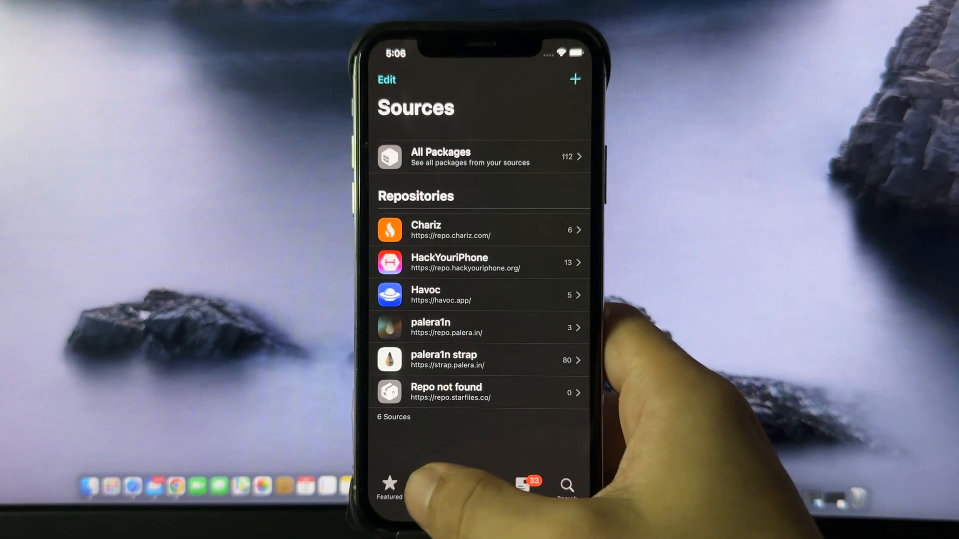
# Step: Cycle through New, Sources, Packages and Featured, then open the $9.99 CarBridge tweak
pyautogui.click(433, 489)
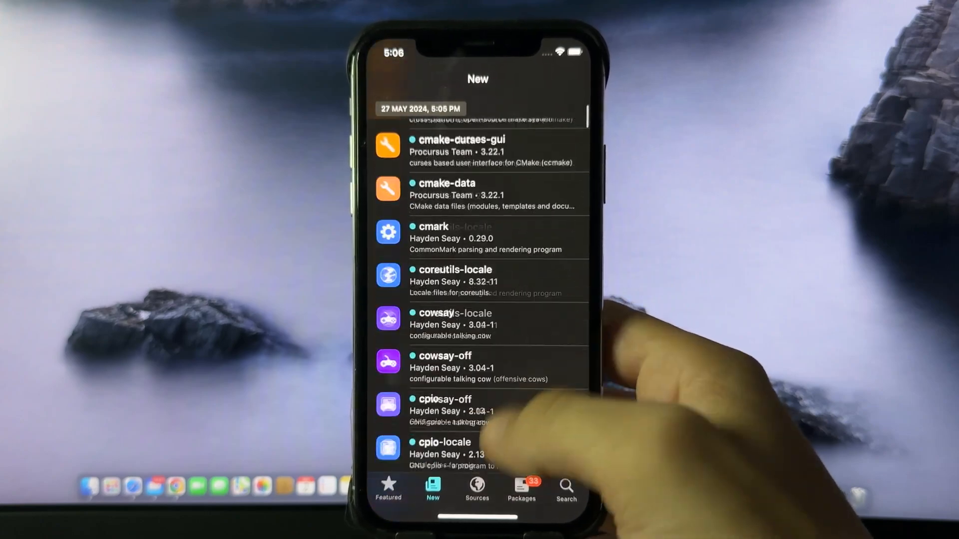
pyautogui.click(476, 489)
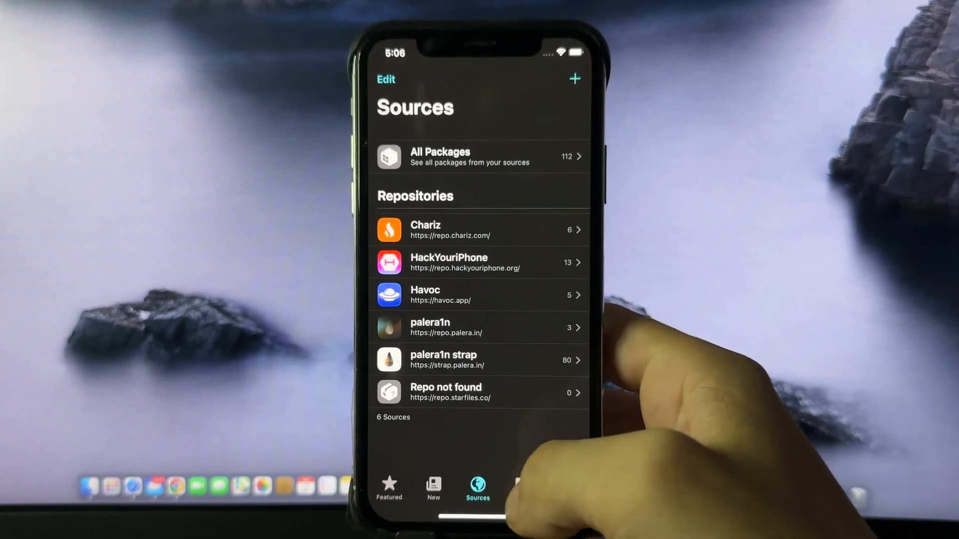
pyautogui.click(521, 489)
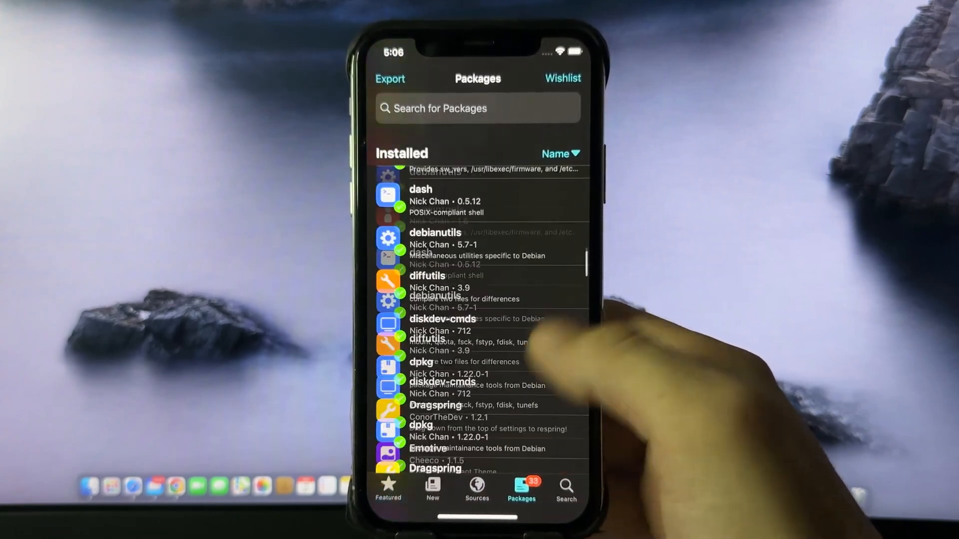
pyautogui.click(387, 490)
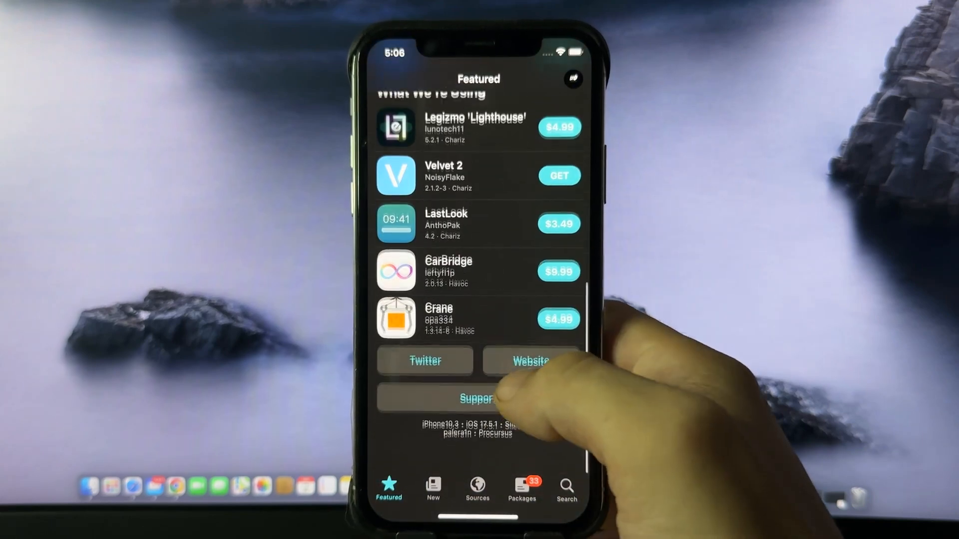
pyautogui.click(448, 270)
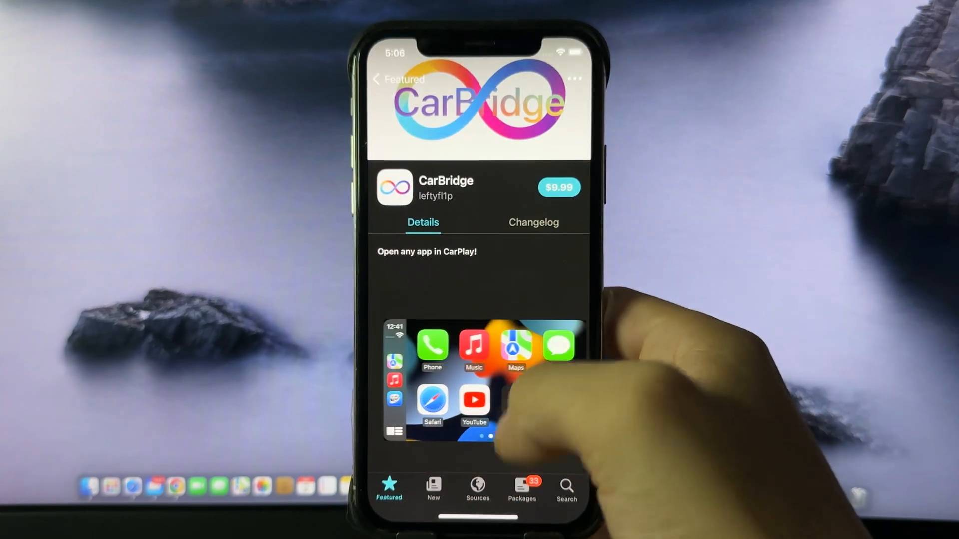